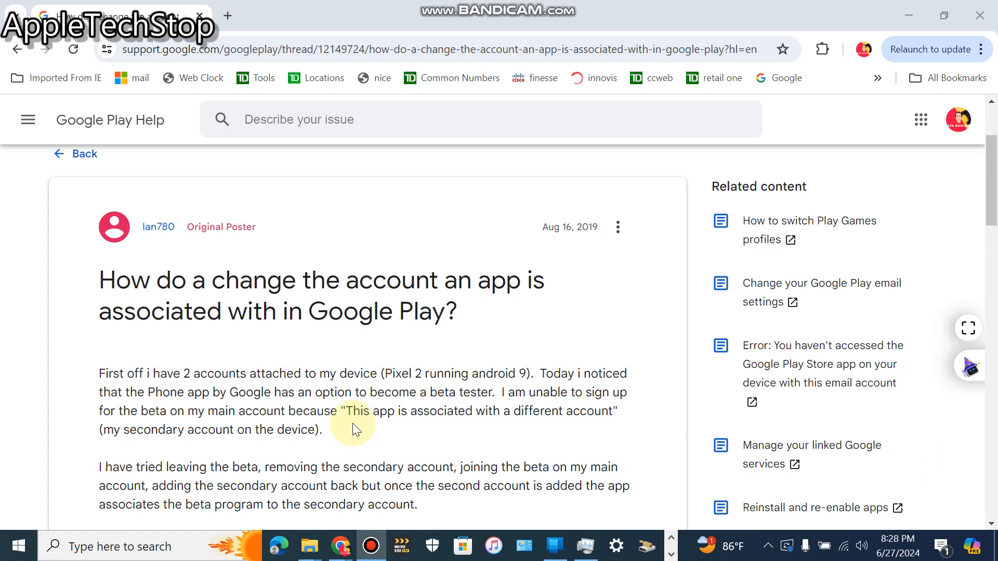
mouse_move(130, 286)
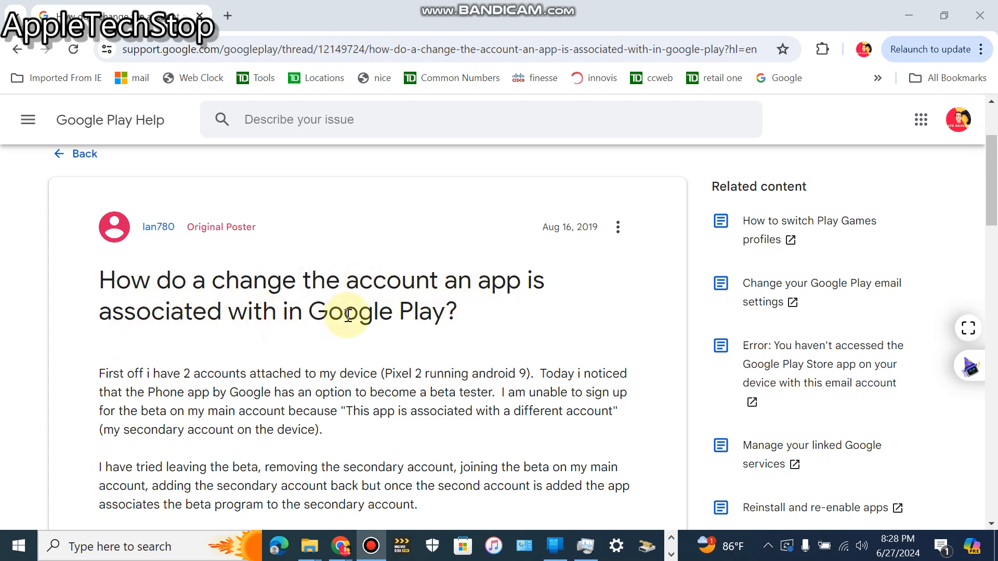
Step: Read into the question and highlight the sentence about Google's beta tester option
scroll(down, 3)
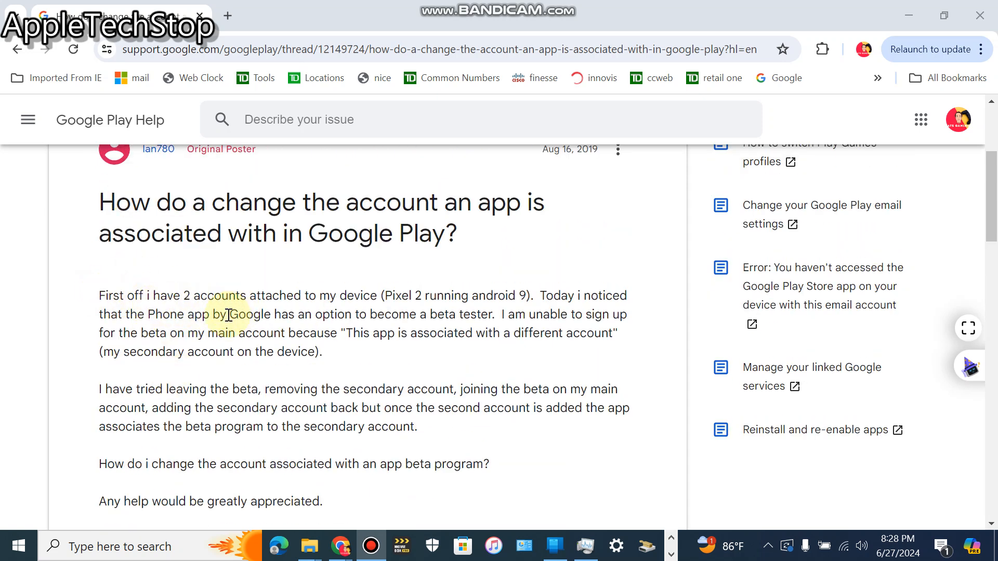
mouse_move(398, 311)
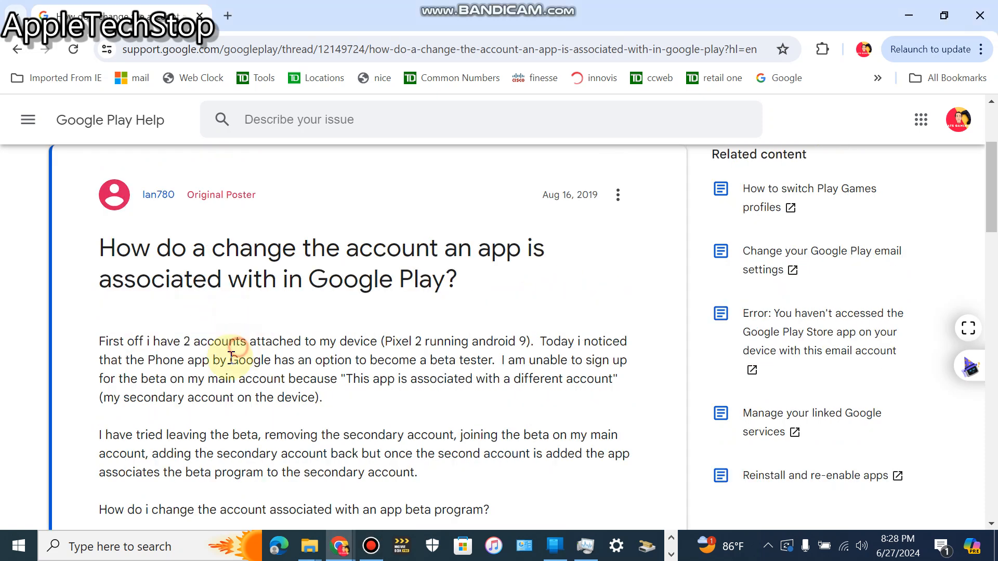
drag(230, 360, 485, 361)
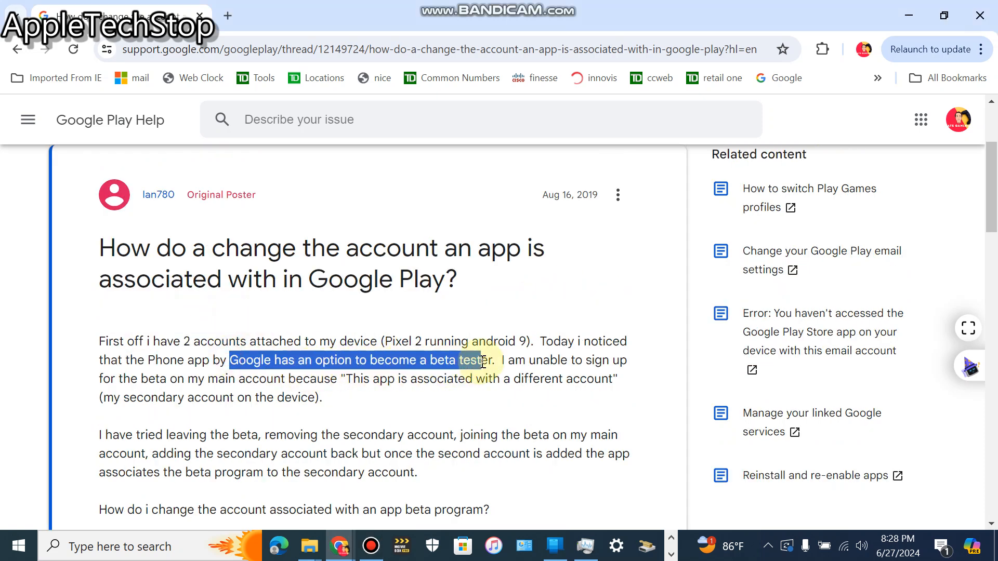
scroll(down, 3)
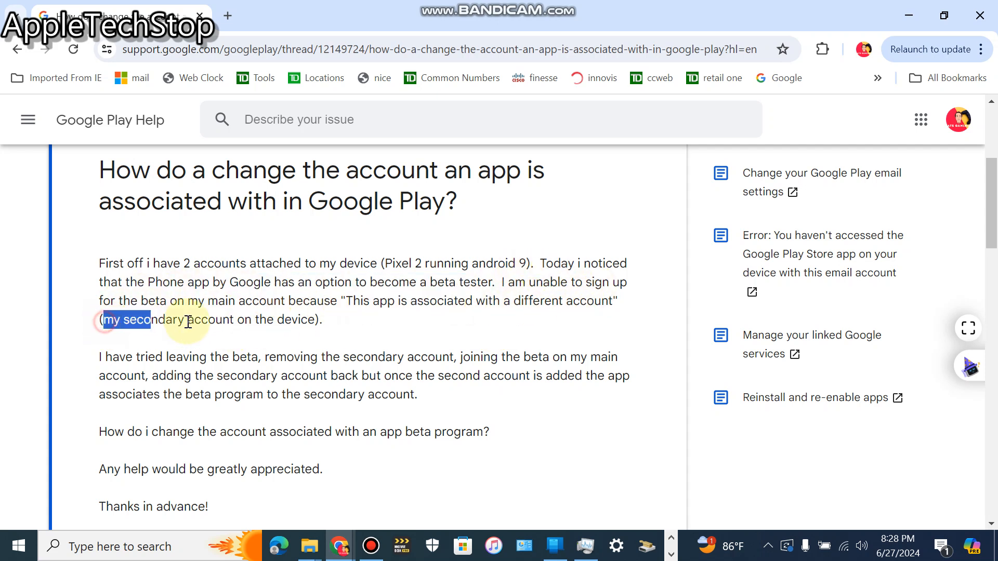
Step: Highlight the fixes already tried, re-adding the secondary account, and the beta account question
scroll(down, 3)
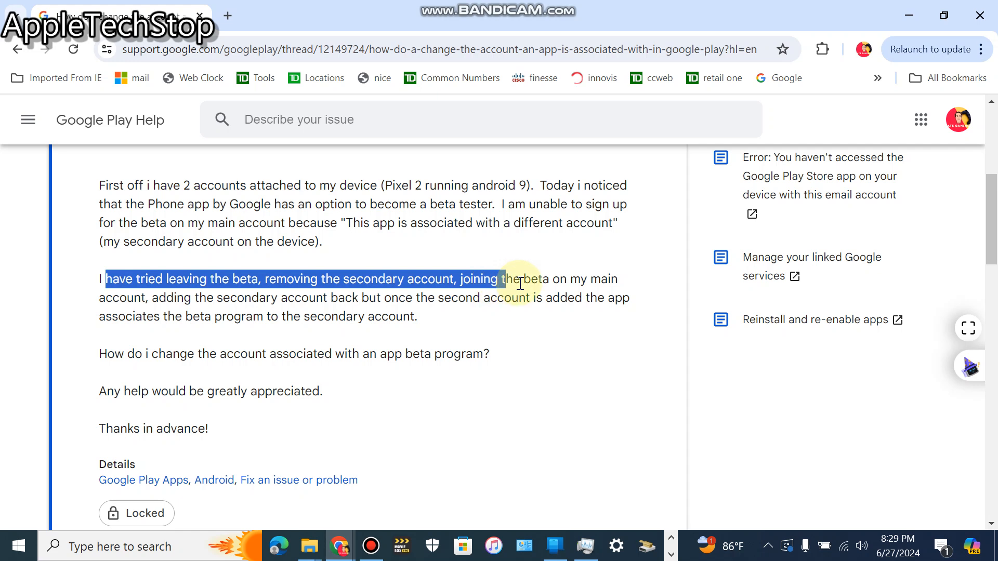
drag(519, 279, 197, 316)
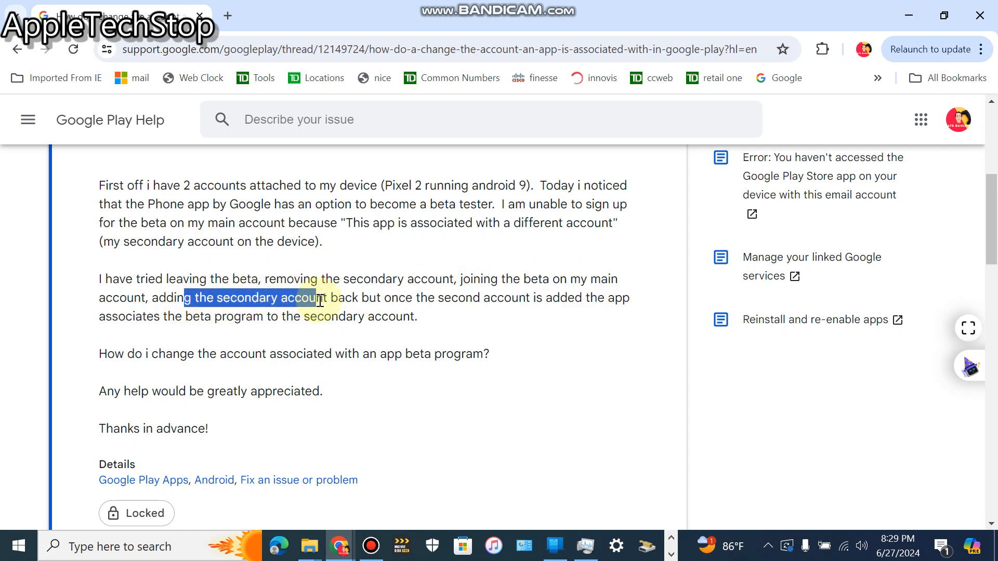
drag(318, 298, 516, 298)
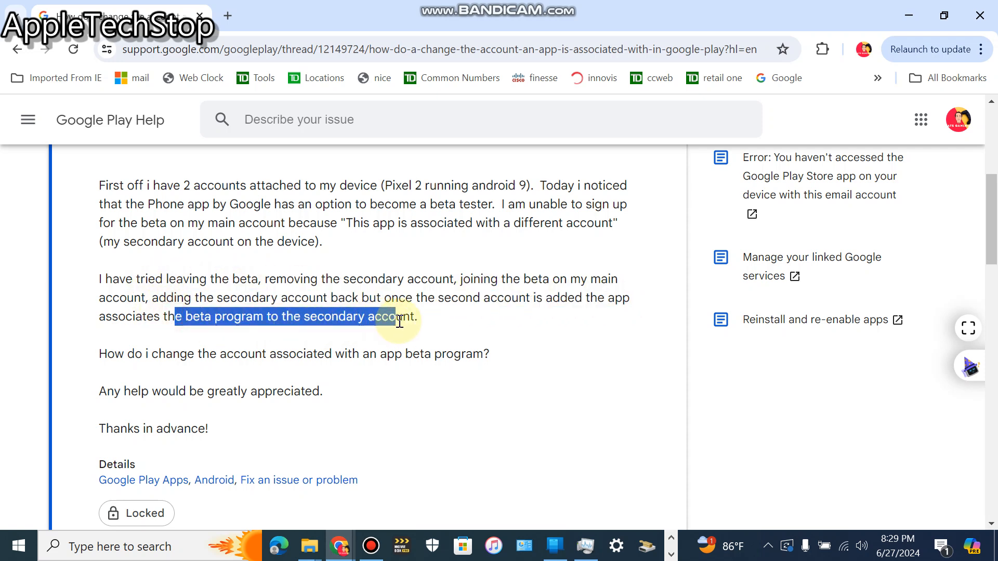
scroll(down, 3)
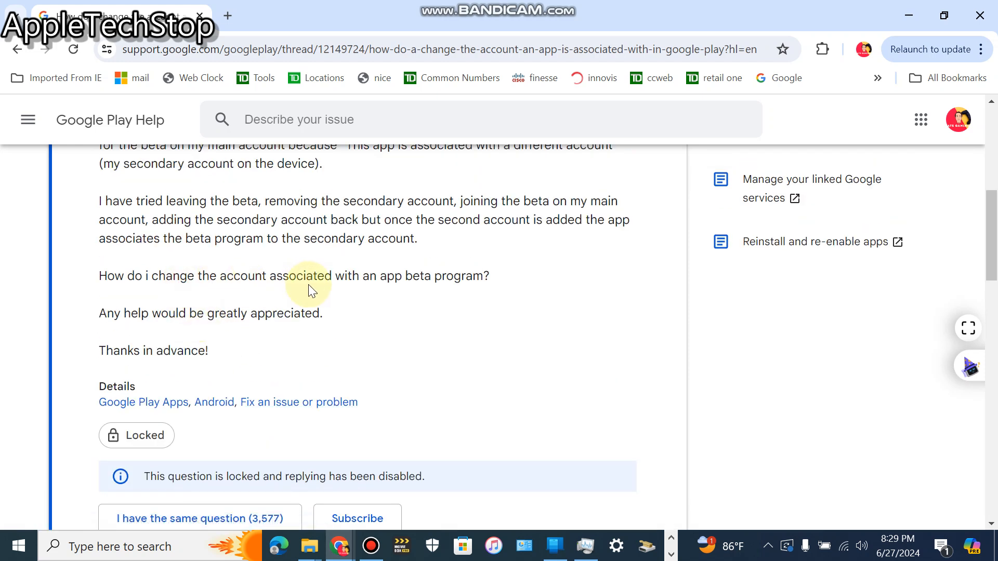
drag(309, 276, 474, 276)
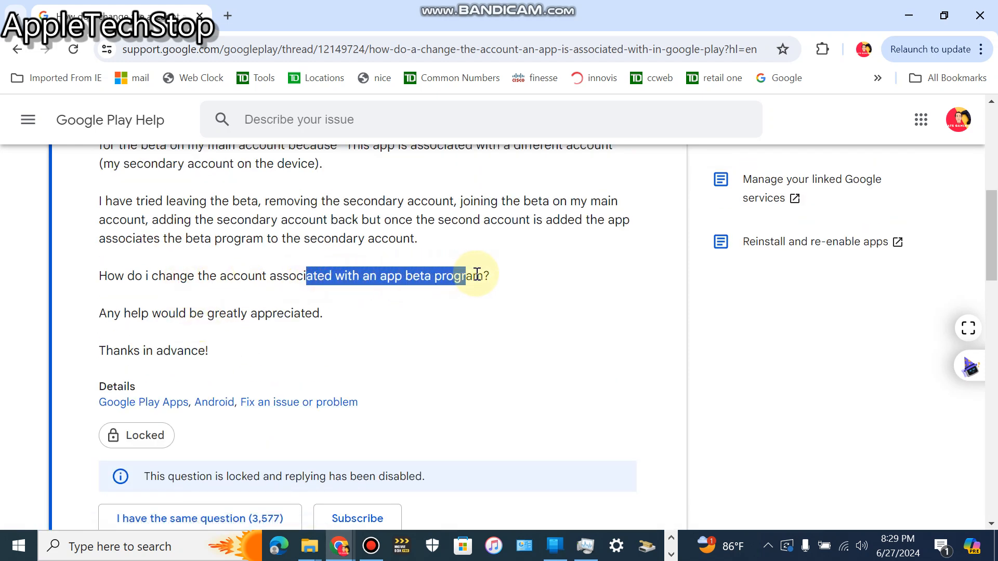
double_click(284, 312)
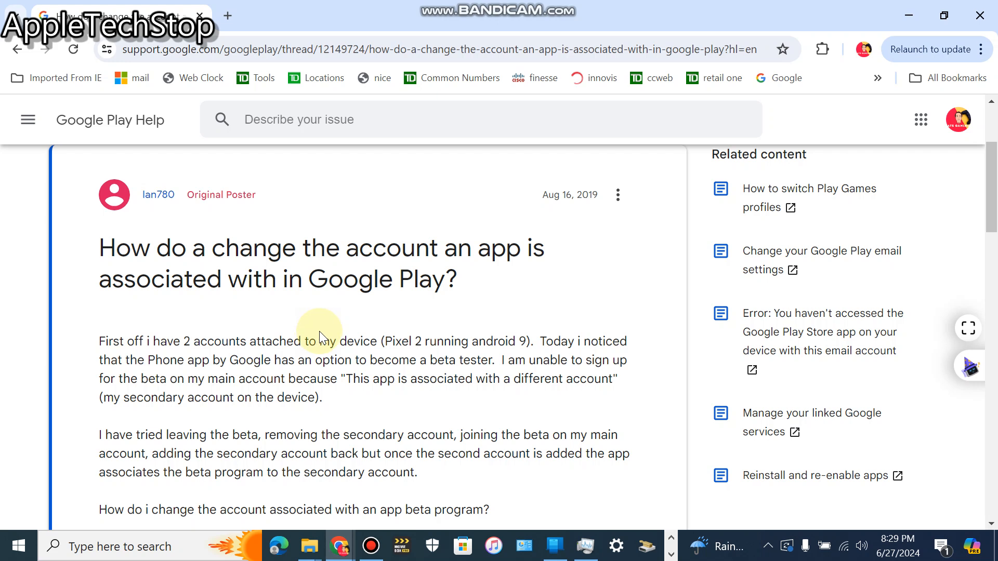
mouse_move(94, 255)
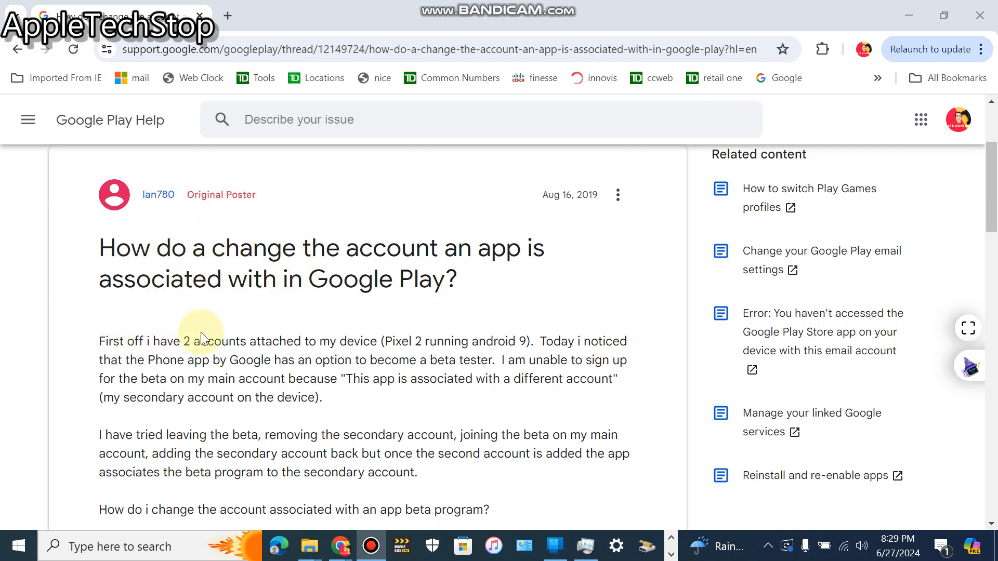
scroll(down, 3)
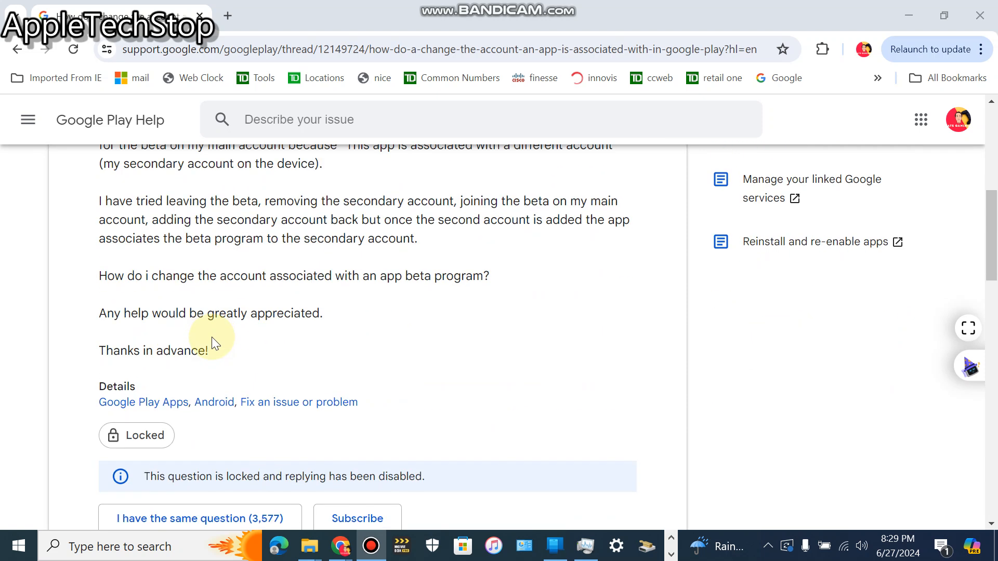
scroll(up, 3)
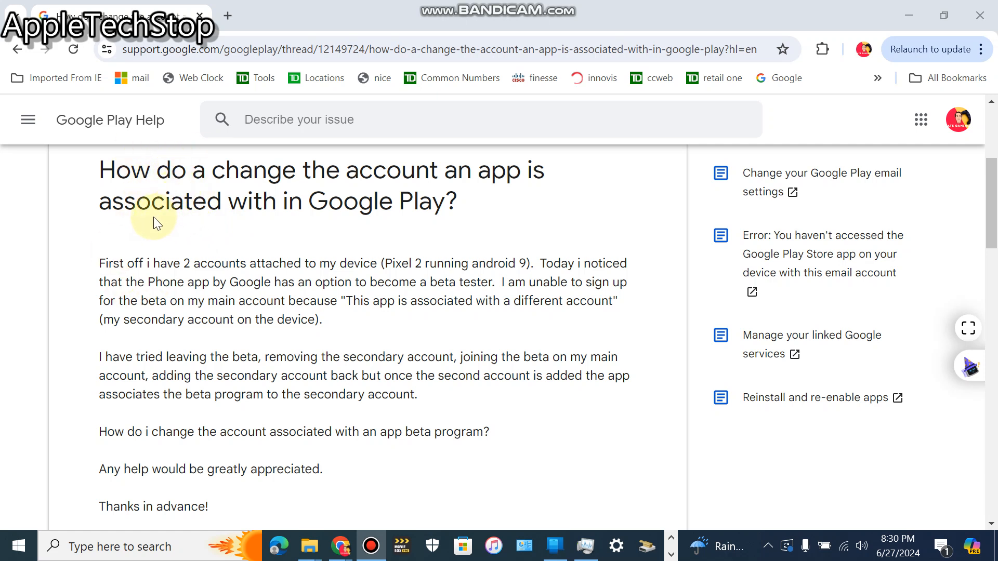
mouse_move(214, 253)
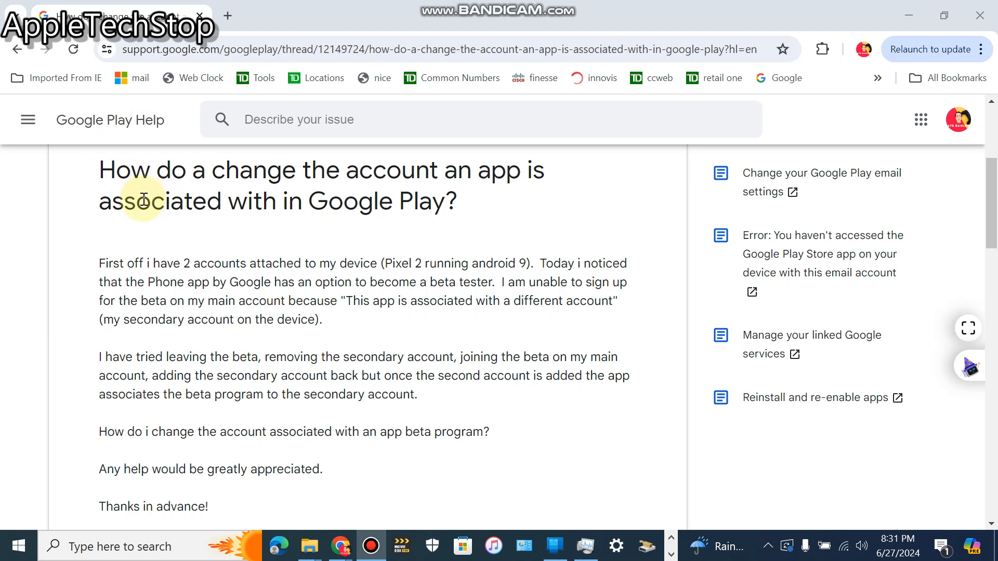
scroll(down, 3)
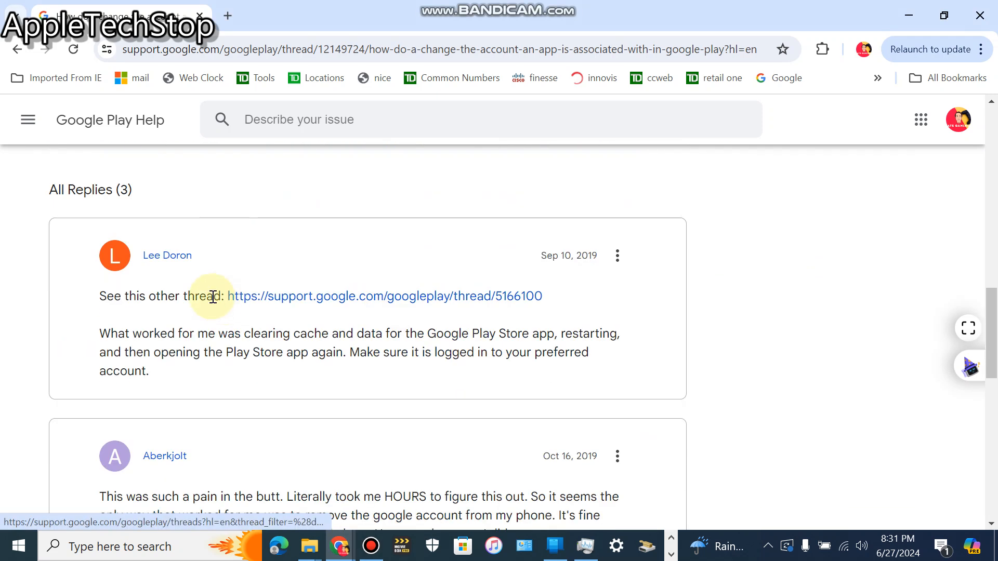
drag(224, 296, 543, 296)
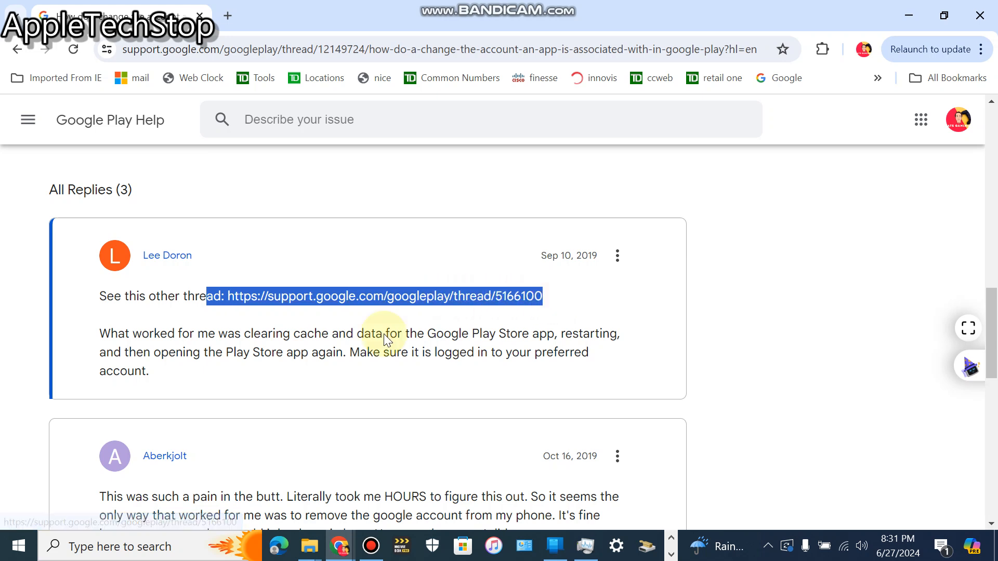
scroll(down, 3)
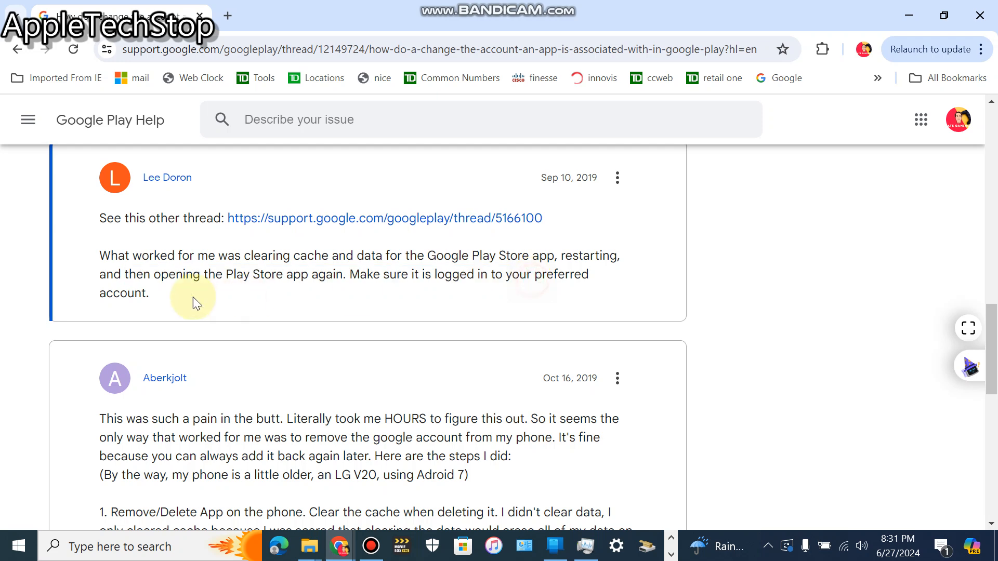
scroll(down, 3)
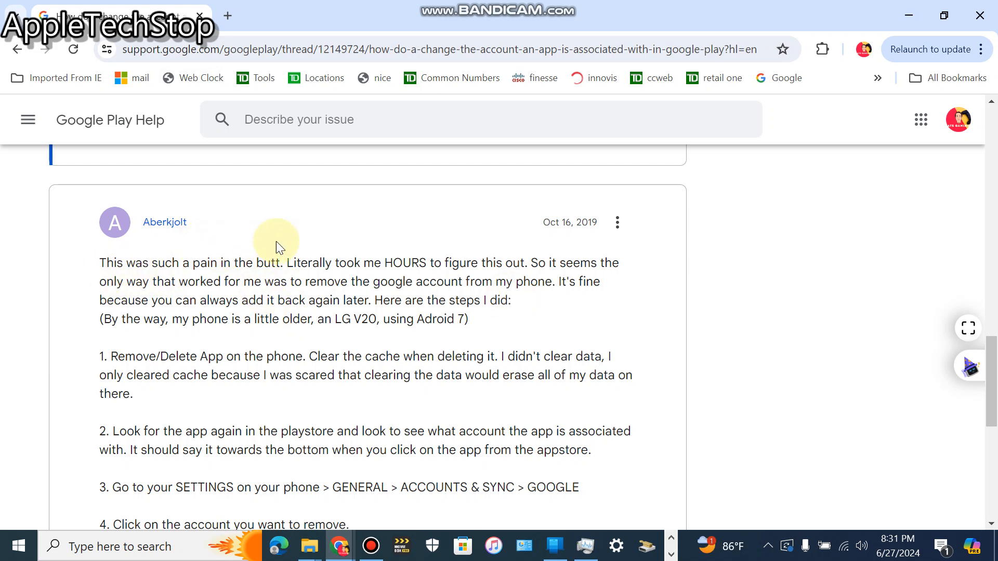
mouse_move(291, 256)
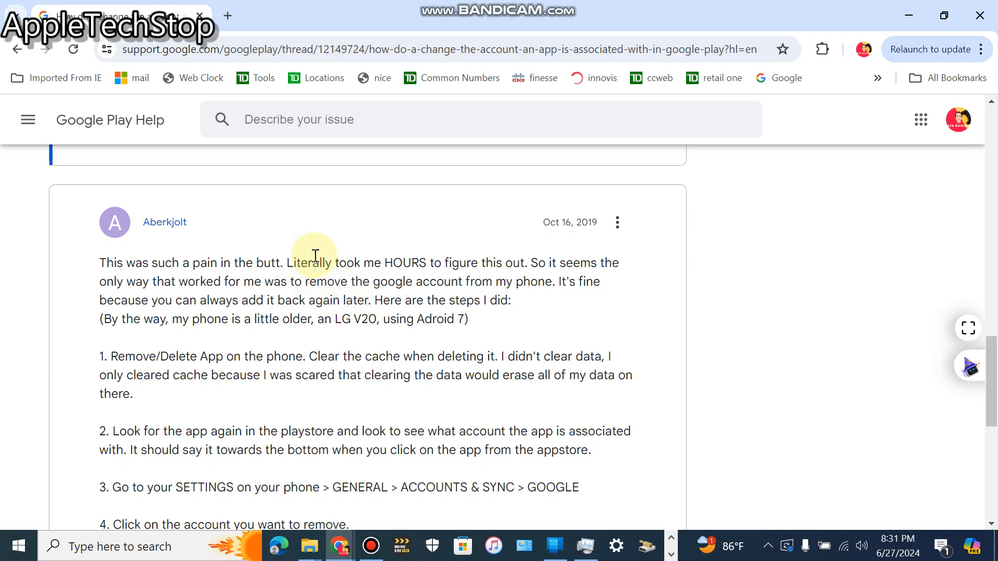
mouse_move(393, 354)
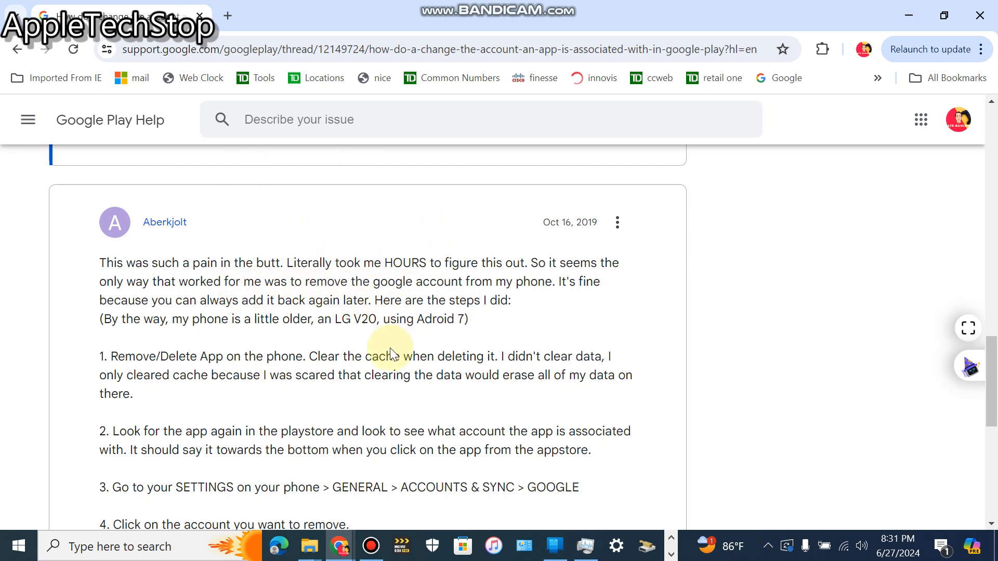
mouse_move(571, 278)
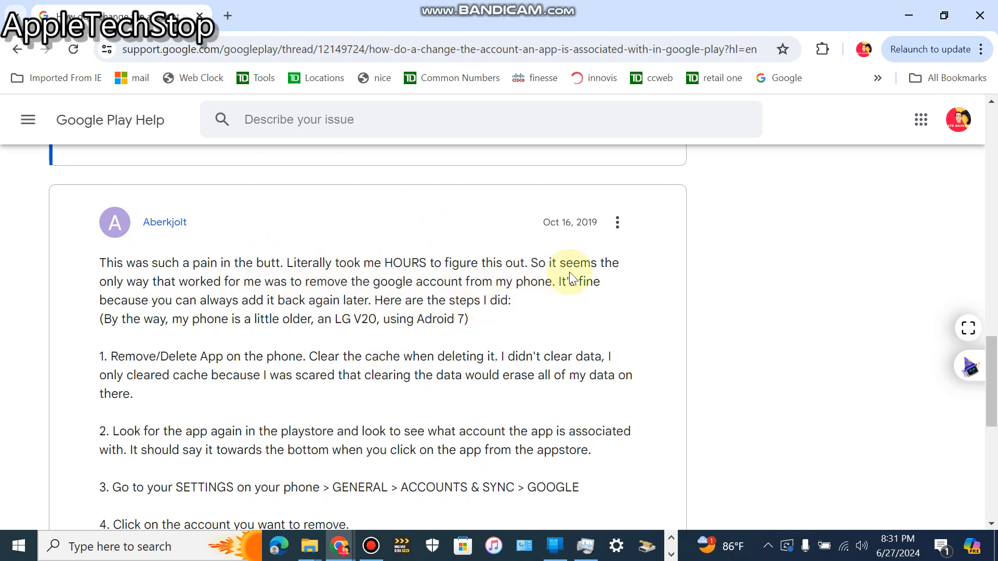
scroll(down, 3)
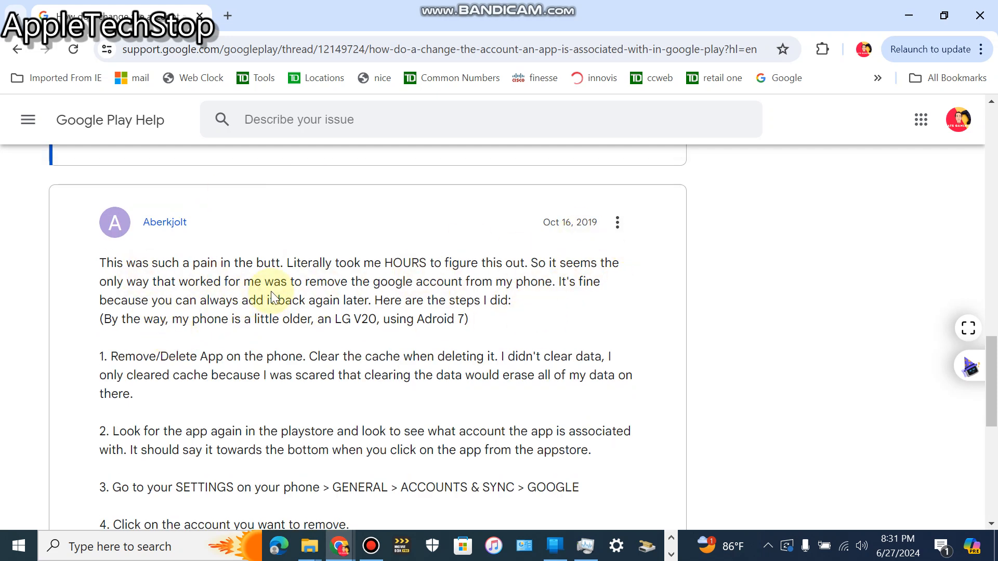
mouse_move(400, 282)
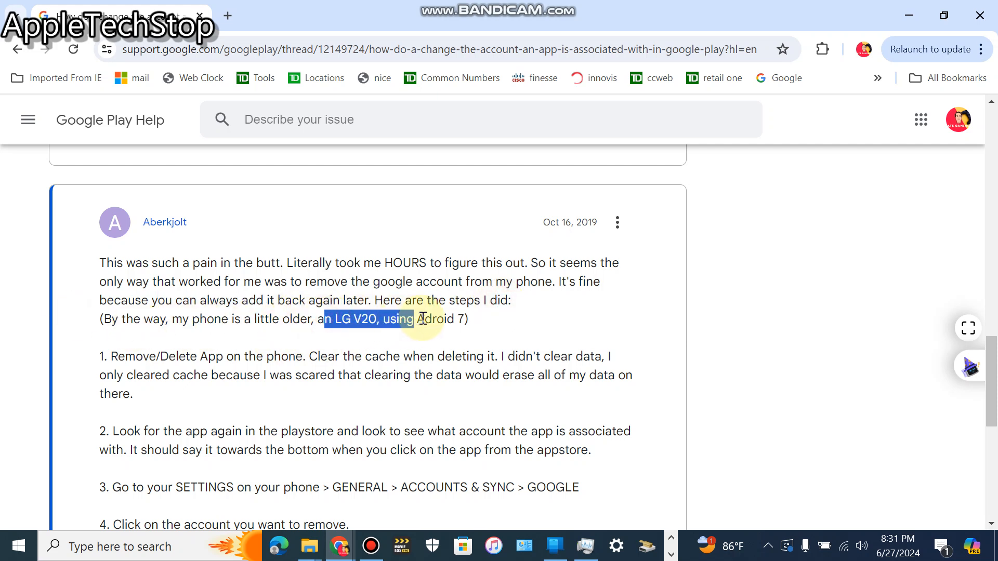
scroll(down, 3)
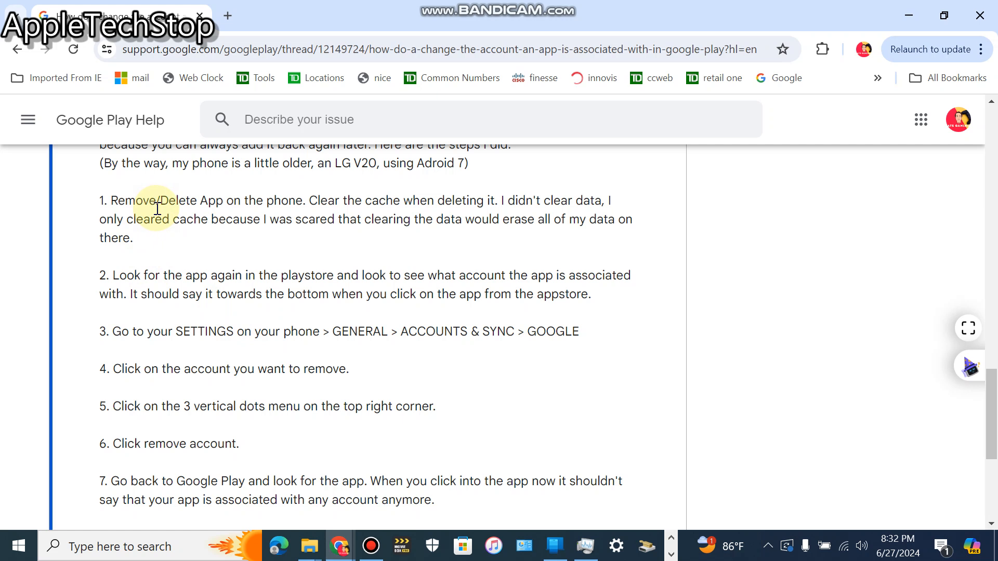
mouse_move(170, 254)
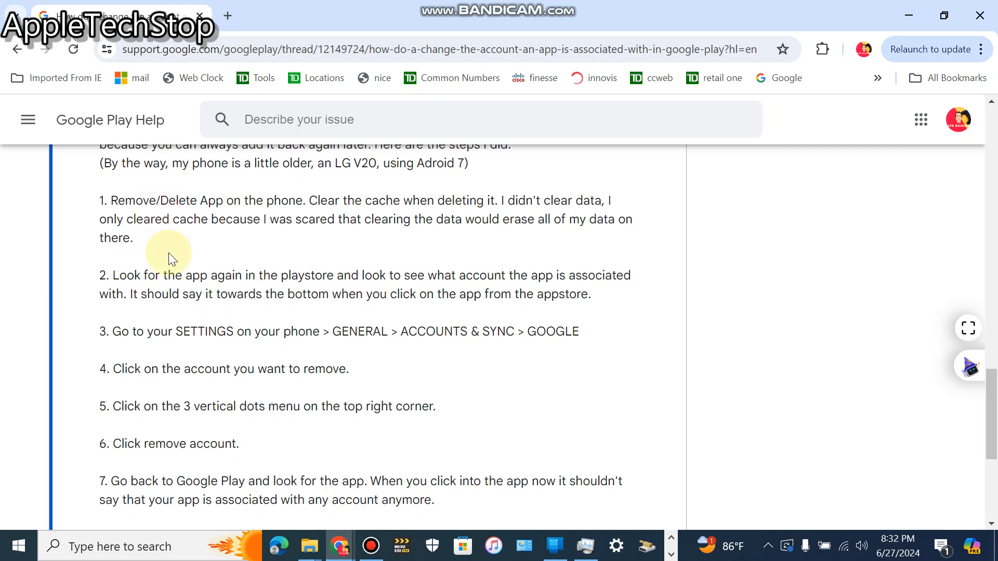
mouse_move(173, 325)
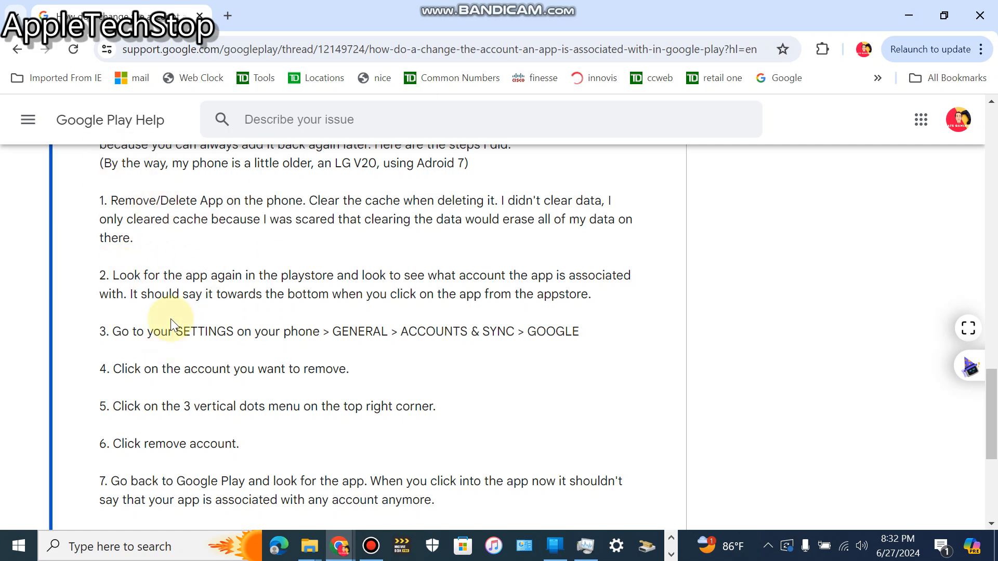
Step: Show the removal steps through 'Hope this helps!' and highlight step 7 about returning to Google Play
drag(210, 275, 304, 275)
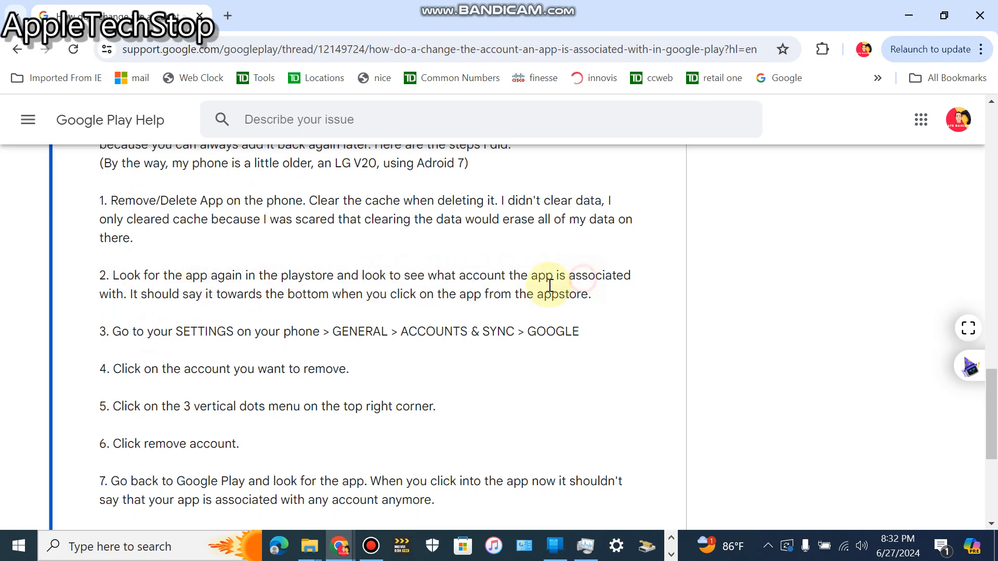
mouse_move(201, 298)
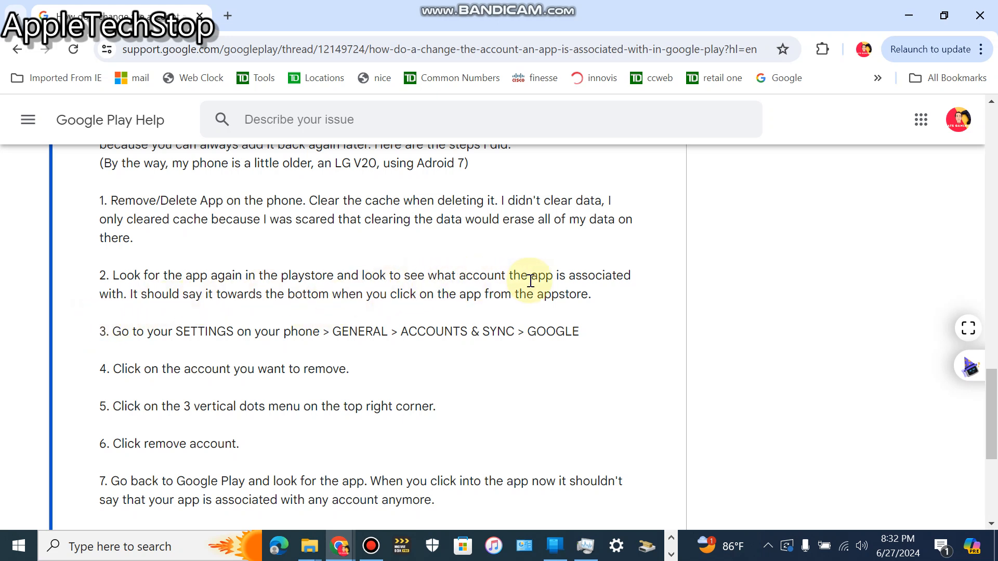
double_click(569, 294)
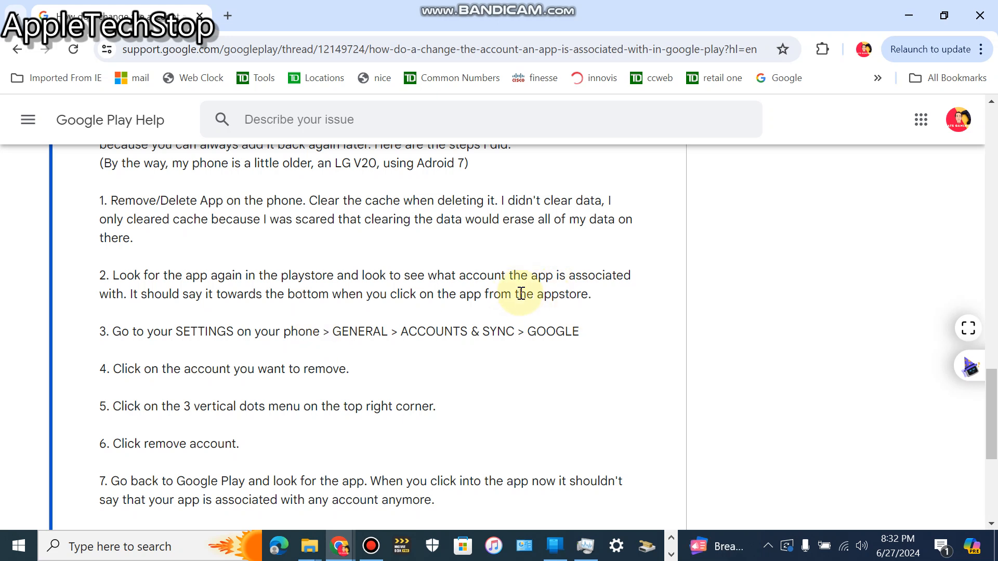
scroll(down, 3)
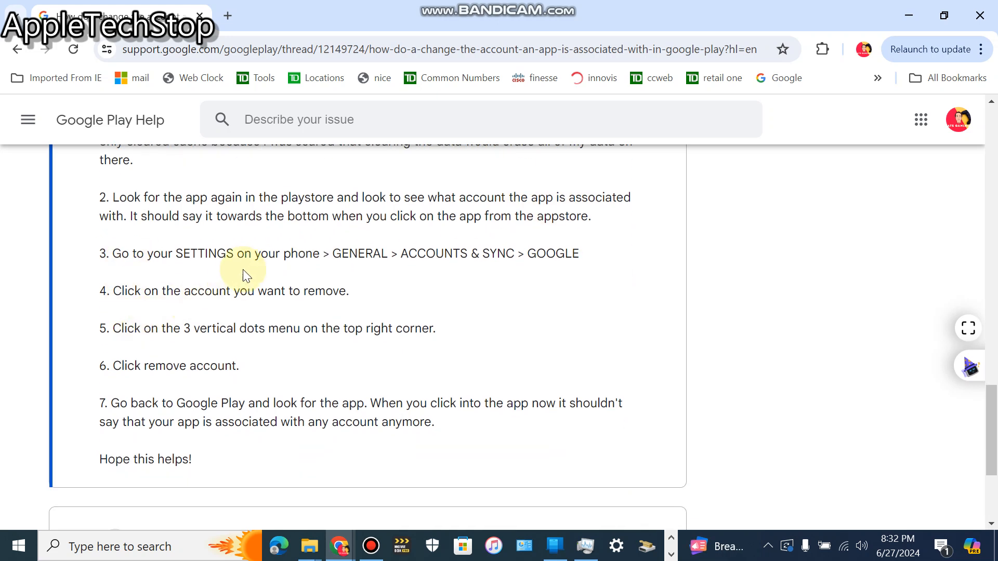
drag(247, 253, 462, 253)
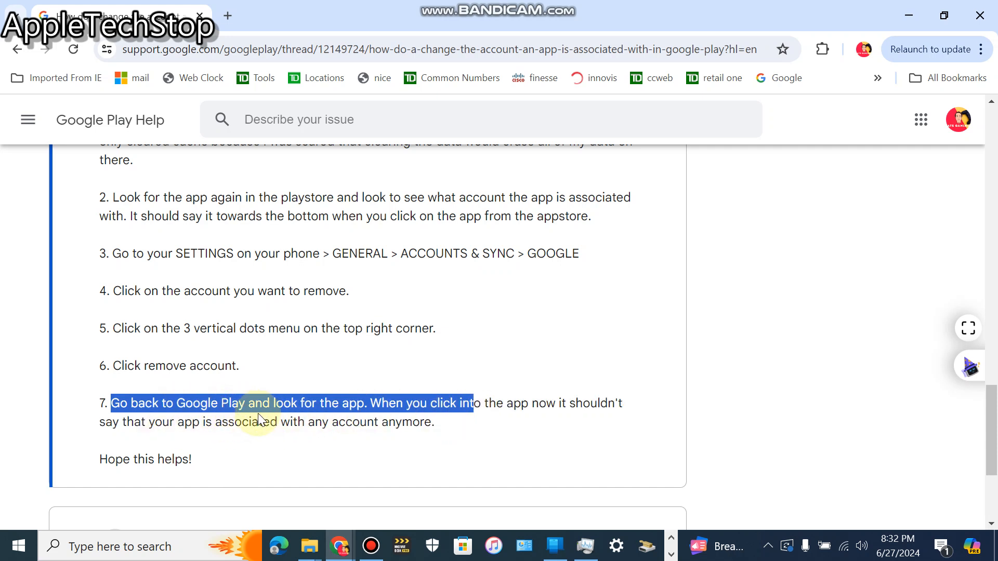
mouse_move(360, 385)
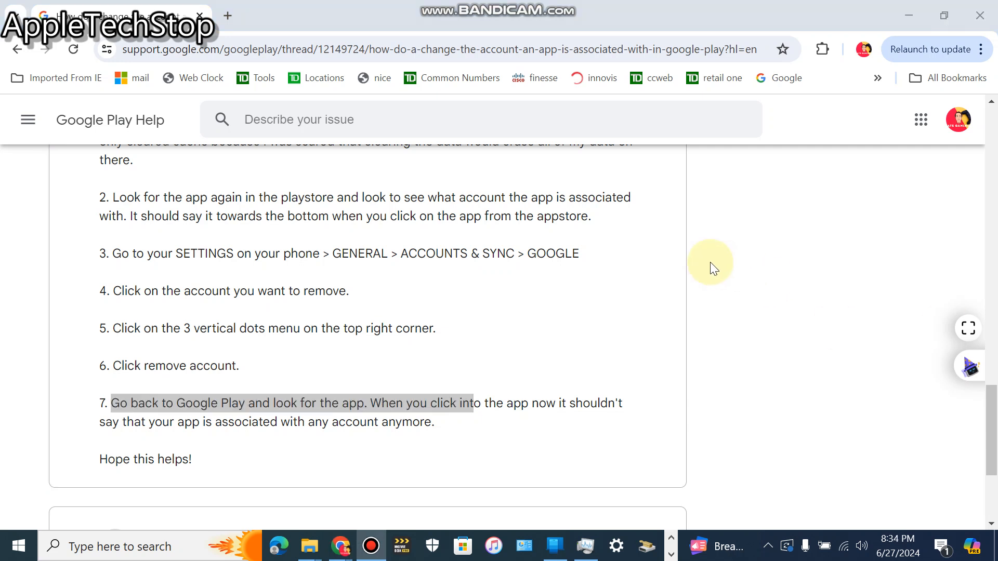
mouse_move(645, 280)
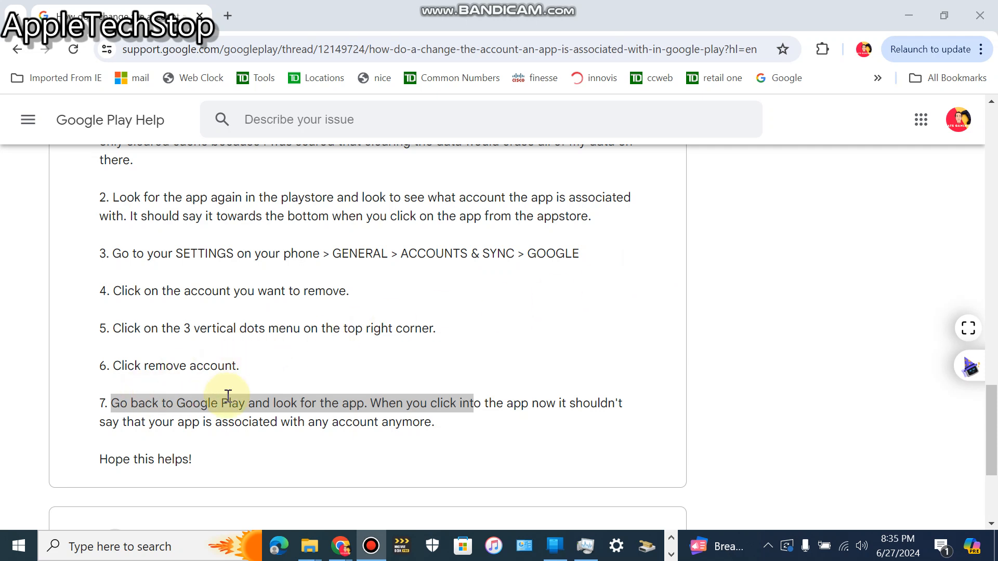
mouse_move(389, 406)
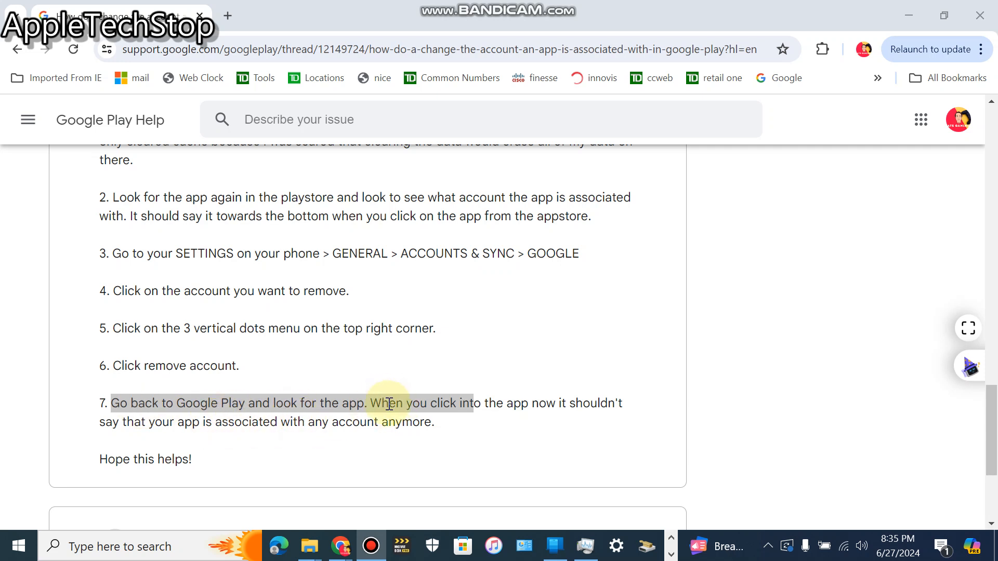
mouse_move(178, 422)
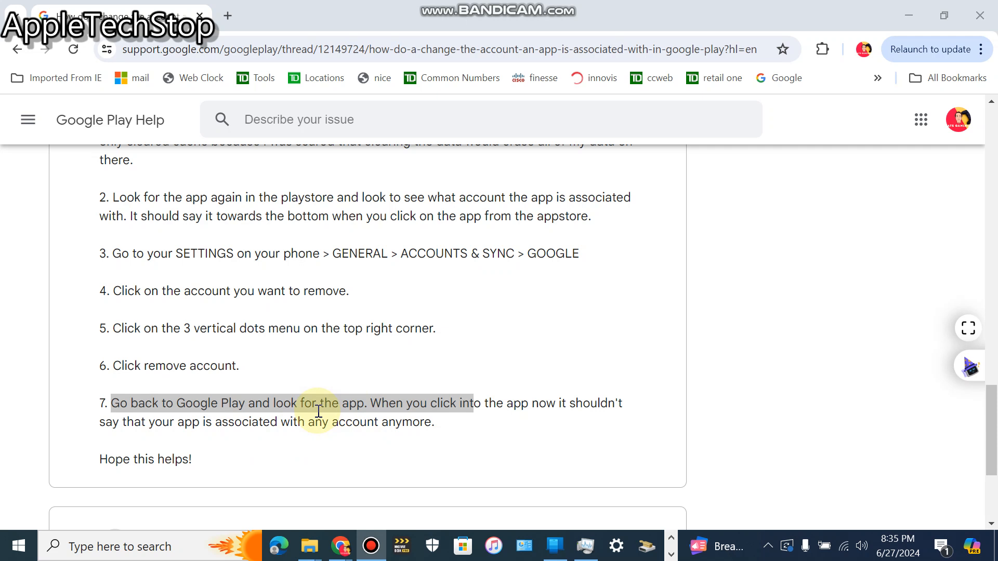
mouse_move(376, 226)
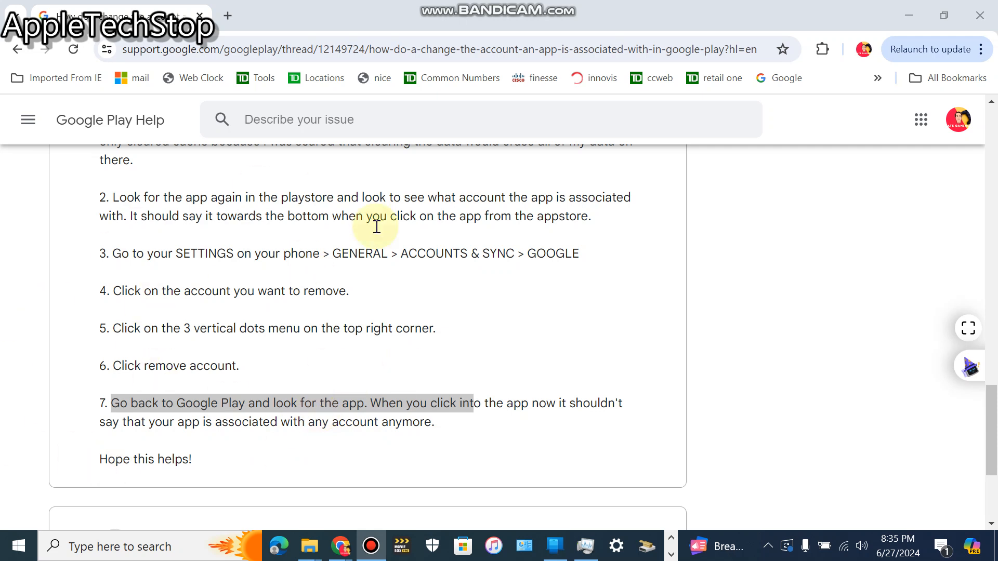
mouse_move(312, 283)
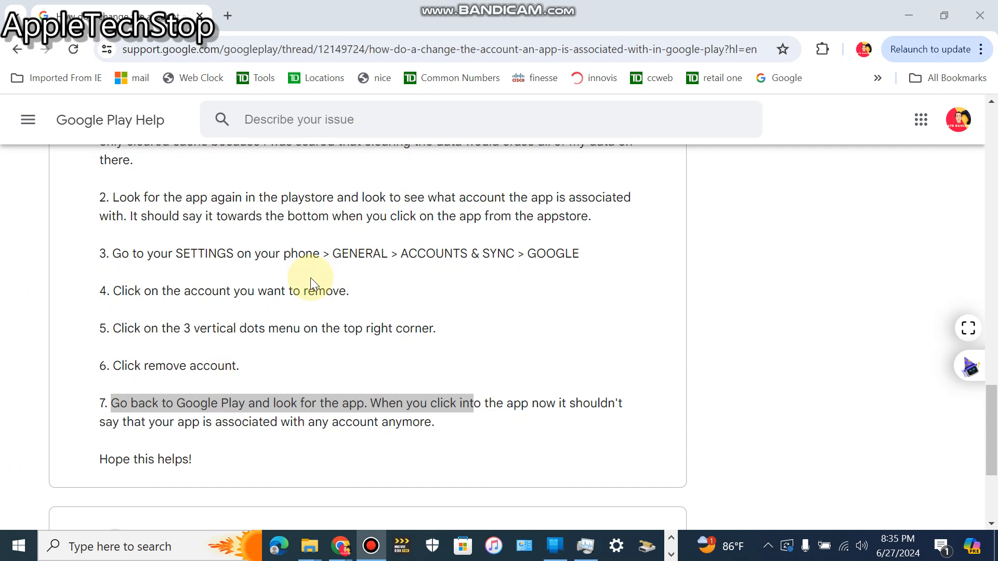